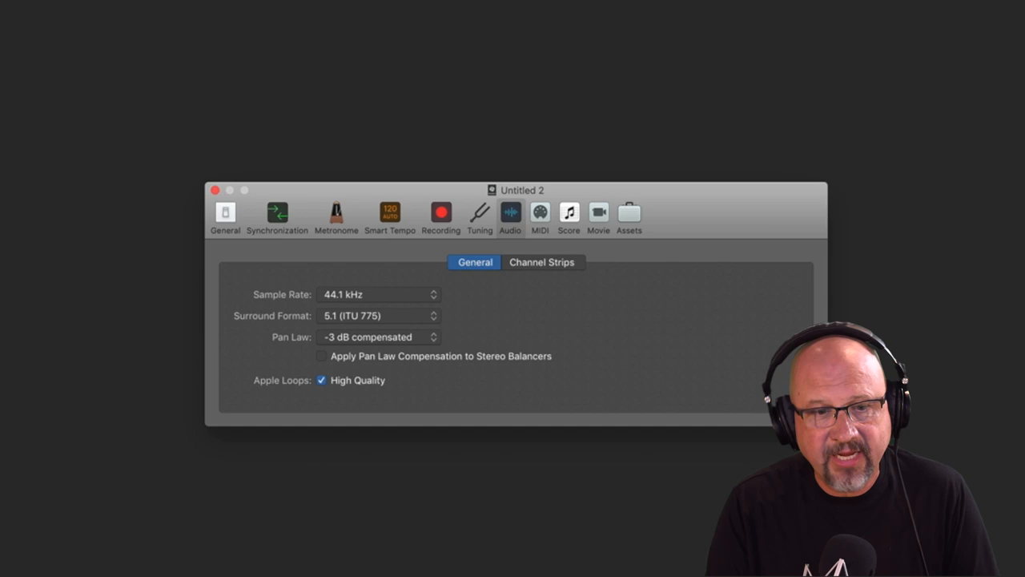
Close the audio Project Settings window before browsing for the movie
{"action": "left_click", "coordinate": [214, 189]}
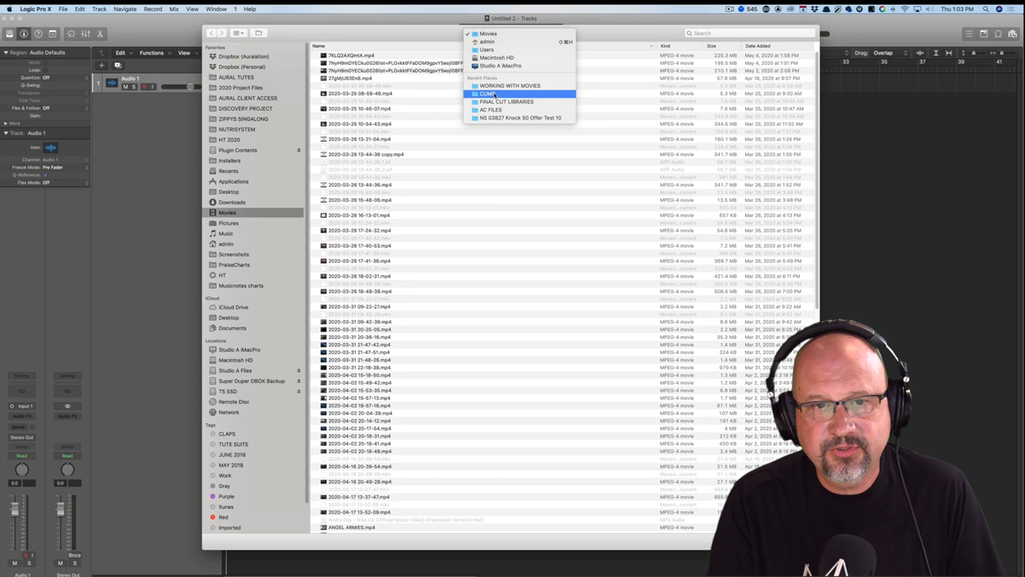
Go to the folder holding the hiking movie clips
{"action": "left_click", "coordinate": [509, 86]}
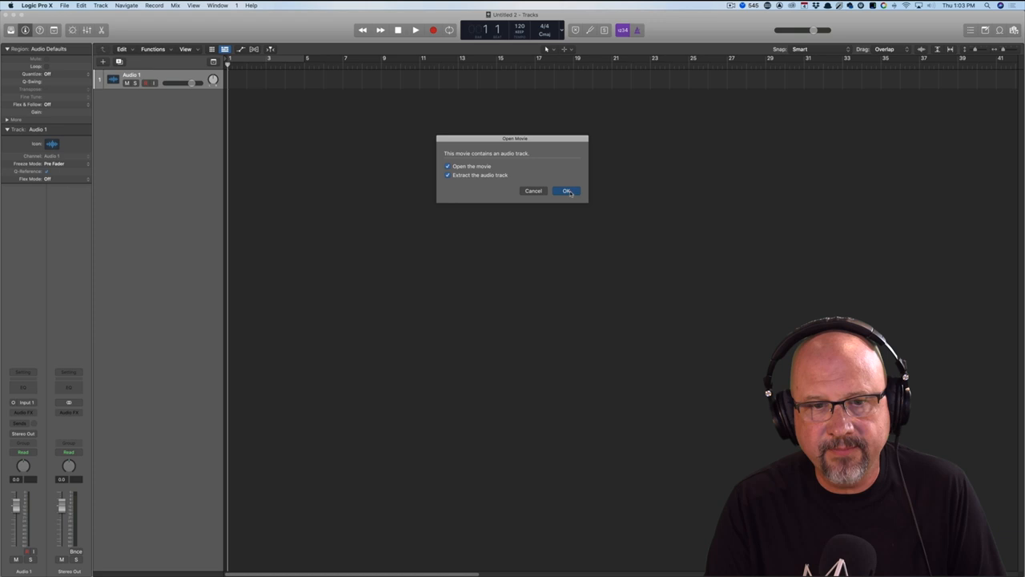
Open the movie with extracted audio, accepting 48,000 Hz sample rate and 59.94 fps
{"action": "left_click", "coordinate": [567, 190]}
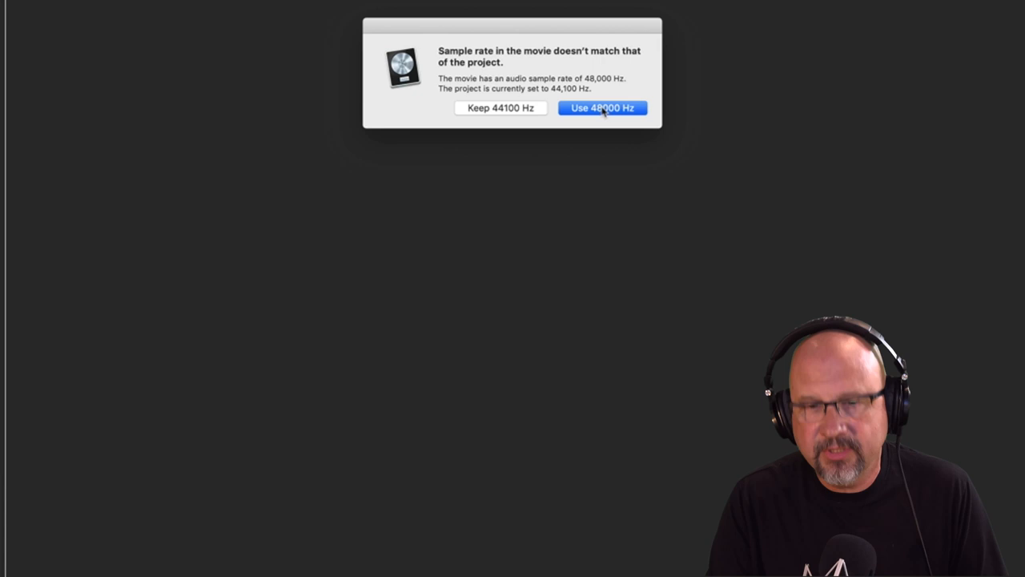
{"action": "left_click", "coordinate": [602, 107]}
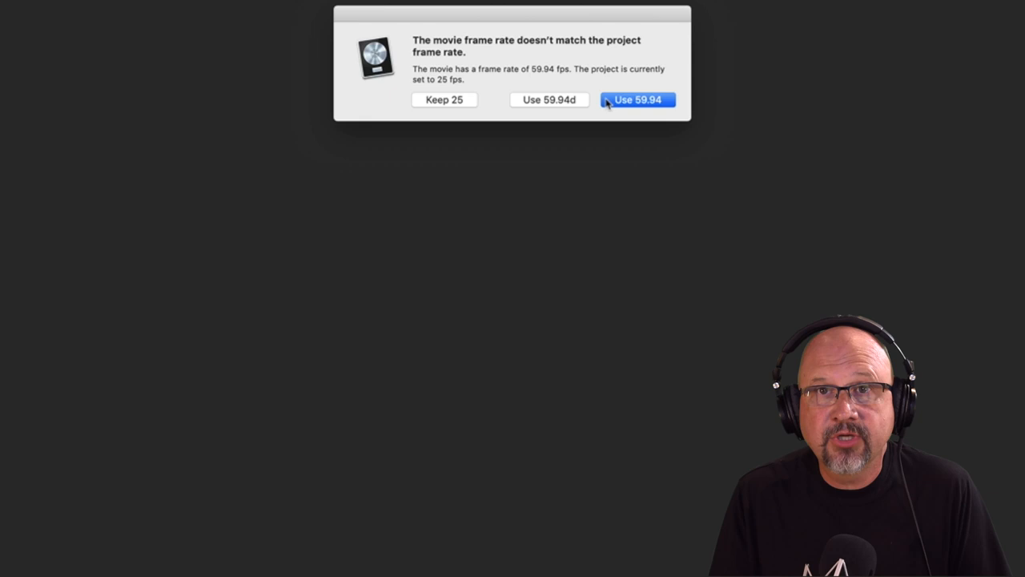
{"action": "left_click", "coordinate": [638, 99]}
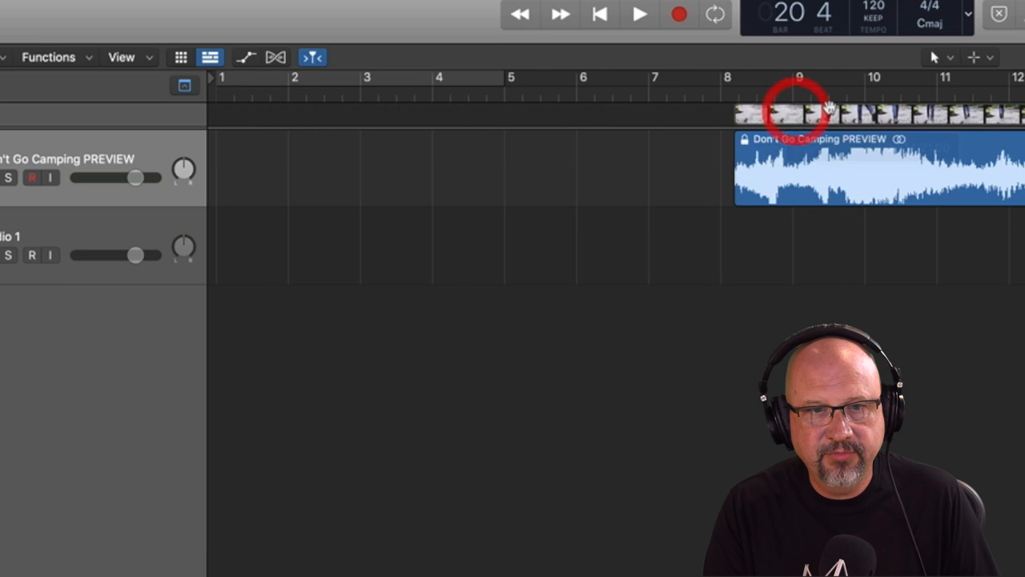
Move the movie and its audio region from bar 9 to bar 1
{"action": "left_click_drag", "start_coordinate": [801, 112], "coordinate": [583, 112]}
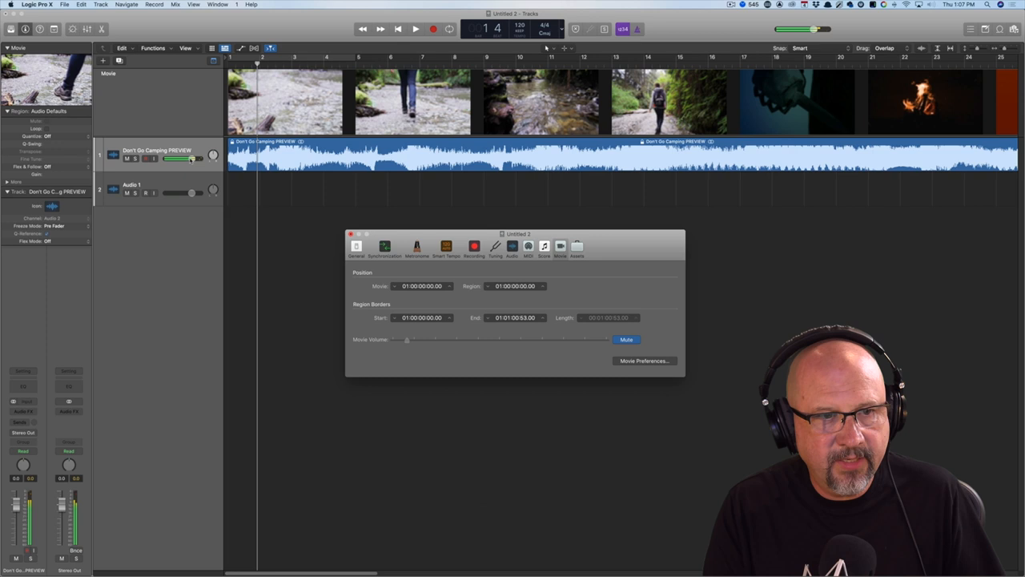
Close the Movie settings window
{"action": "left_click", "coordinate": [415, 29]}
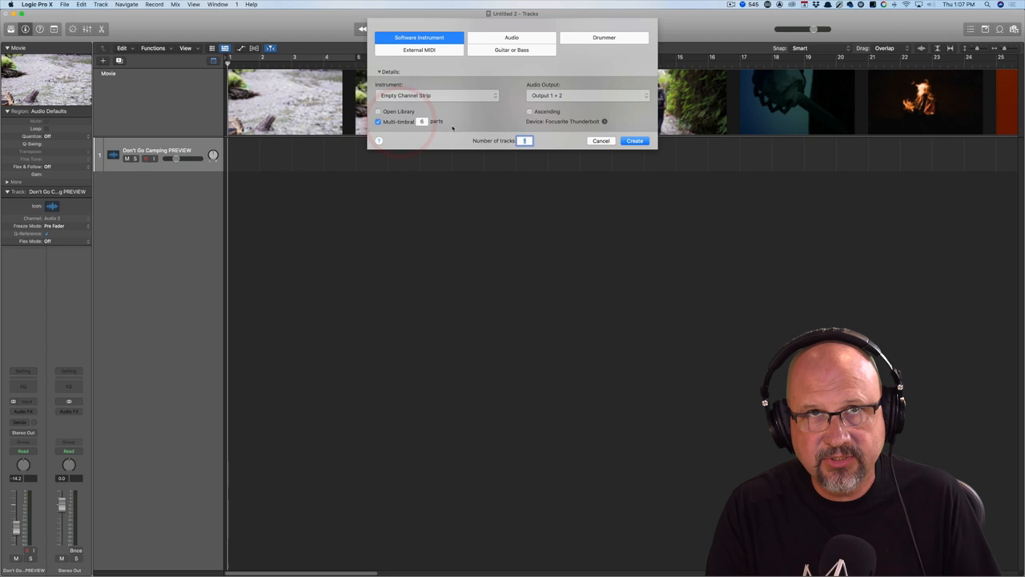
Create the multi-timbral software instrument tracks for the Omni stack
{"action": "left_click", "coordinate": [634, 141]}
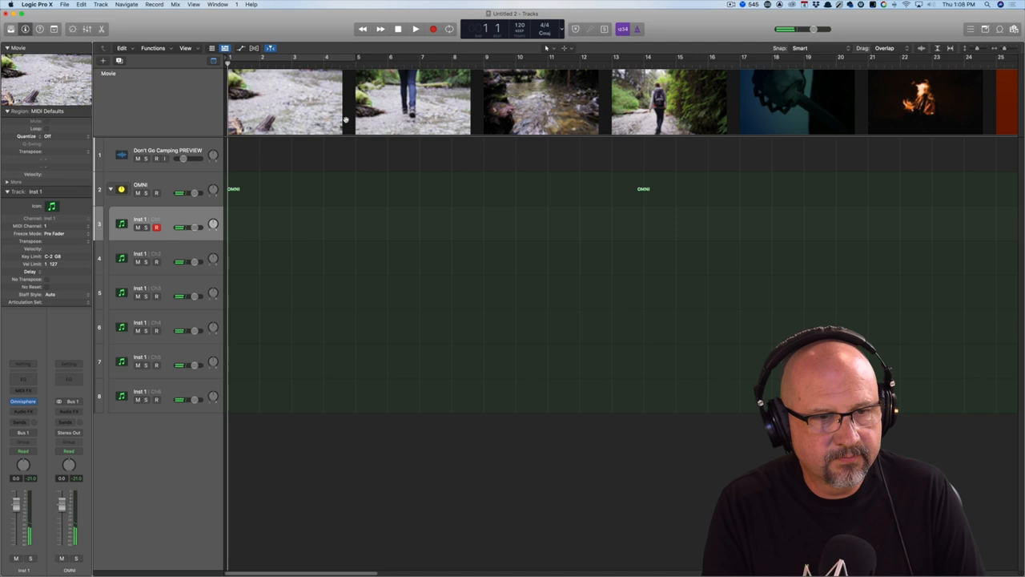
Record a MIDI part on the first Omni instrument track, then stop
{"action": "left_click", "coordinate": [415, 29]}
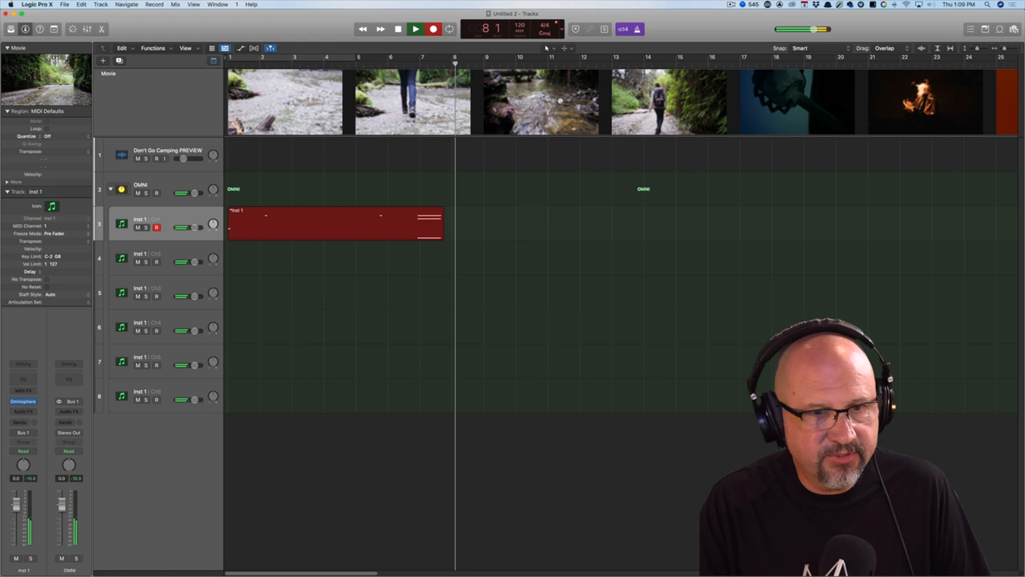
{"action": "left_click", "coordinate": [398, 29]}
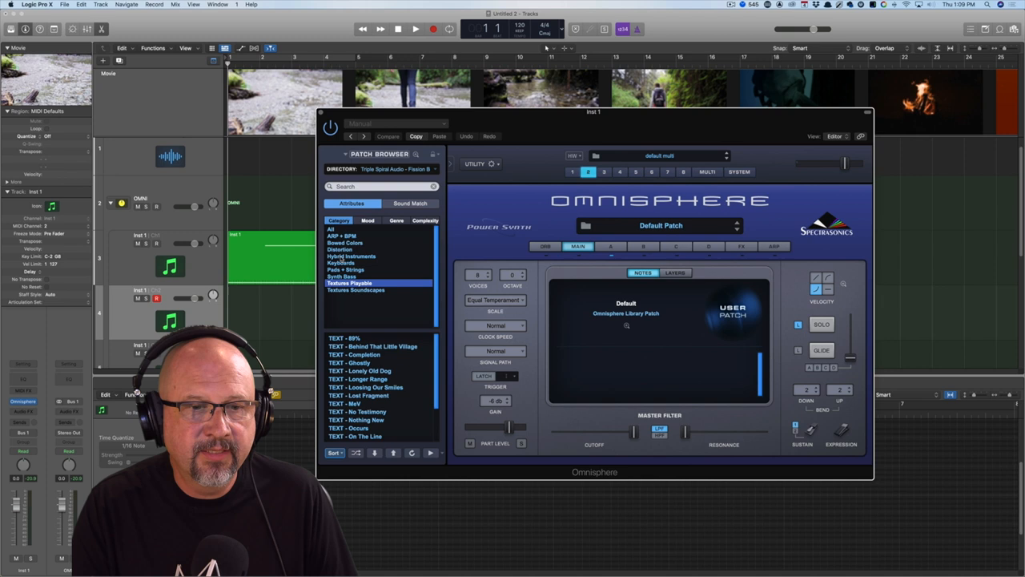
Close the Omnisphere instrument window showing the default patch
{"action": "left_click", "coordinate": [351, 257]}
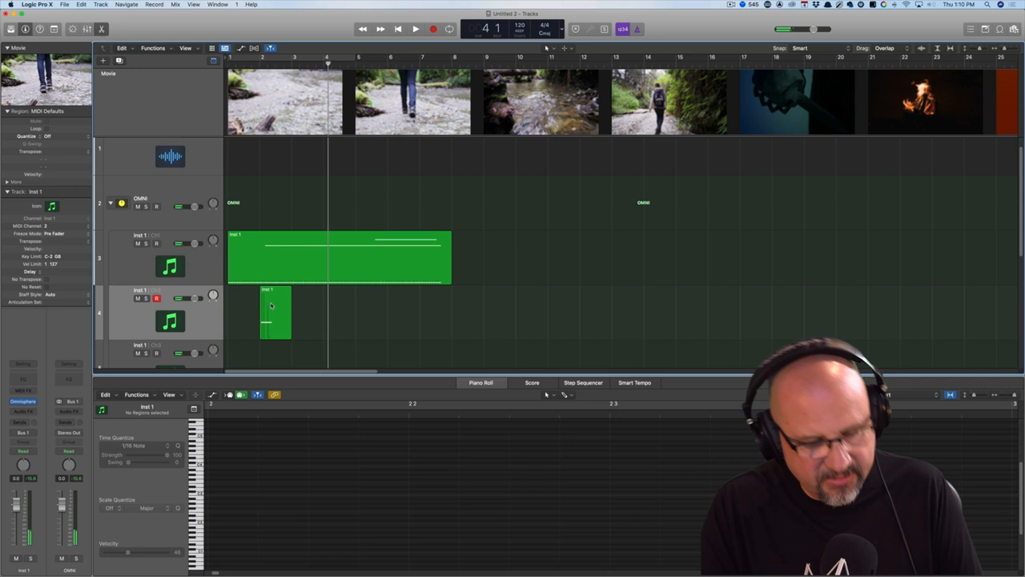
Bounce the short MIDI region to audio in place
{"action": "right_click", "coordinate": [272, 317]}
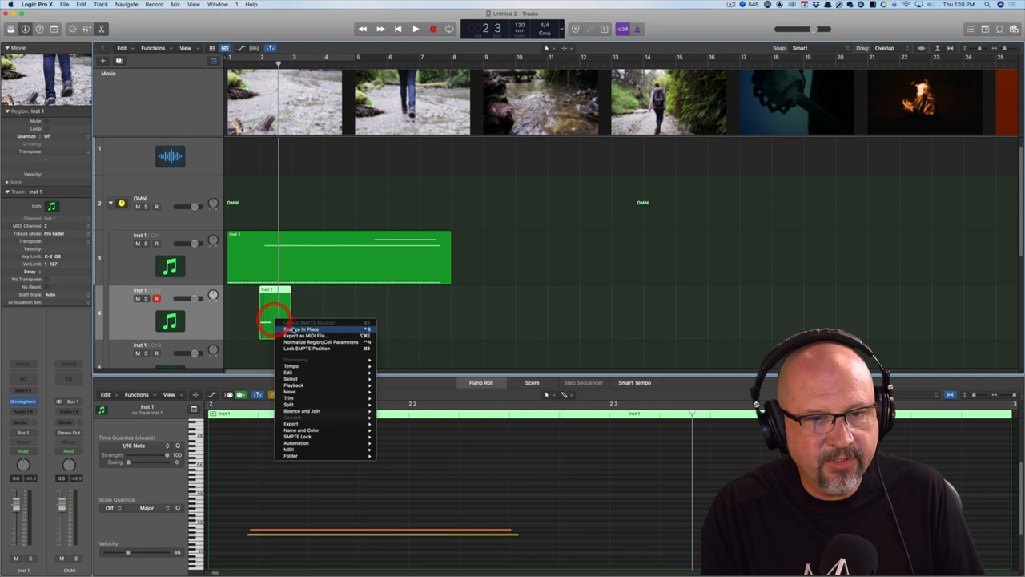
{"action": "left_click", "coordinate": [306, 328]}
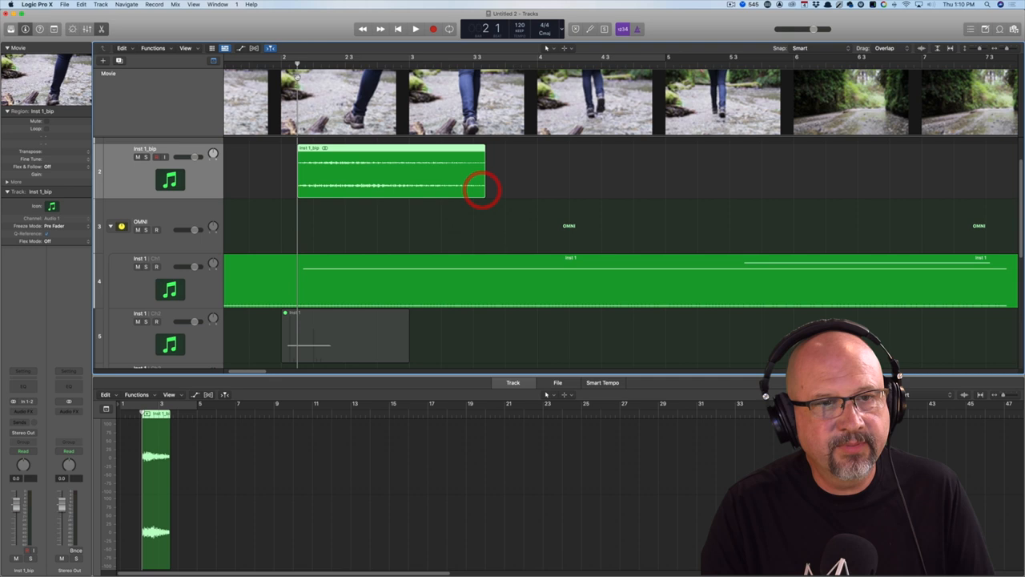
Grab the Inst 1_bip audio region to align it with the first footstep
{"action": "left_click", "coordinate": [321, 147]}
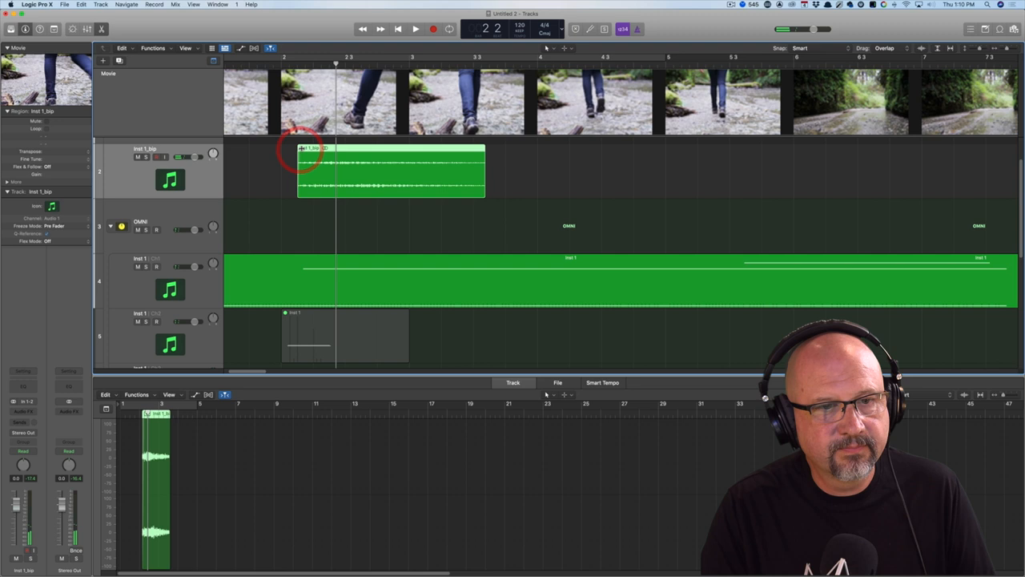
{"action": "left_click", "coordinate": [415, 29]}
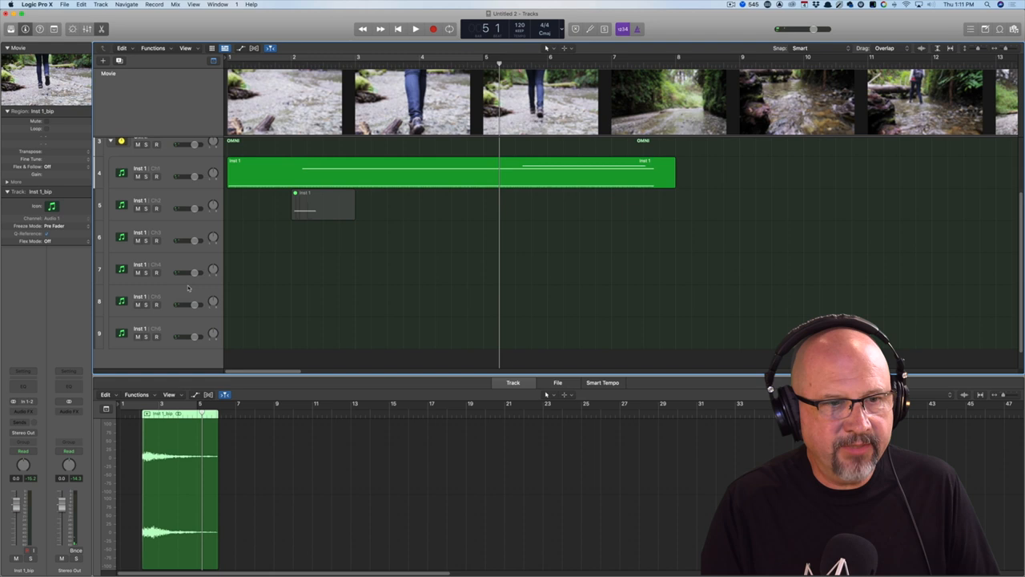
Create a new software instrument track hosting Pianoteq and show its piano presets
{"action": "left_click", "coordinate": [102, 61]}
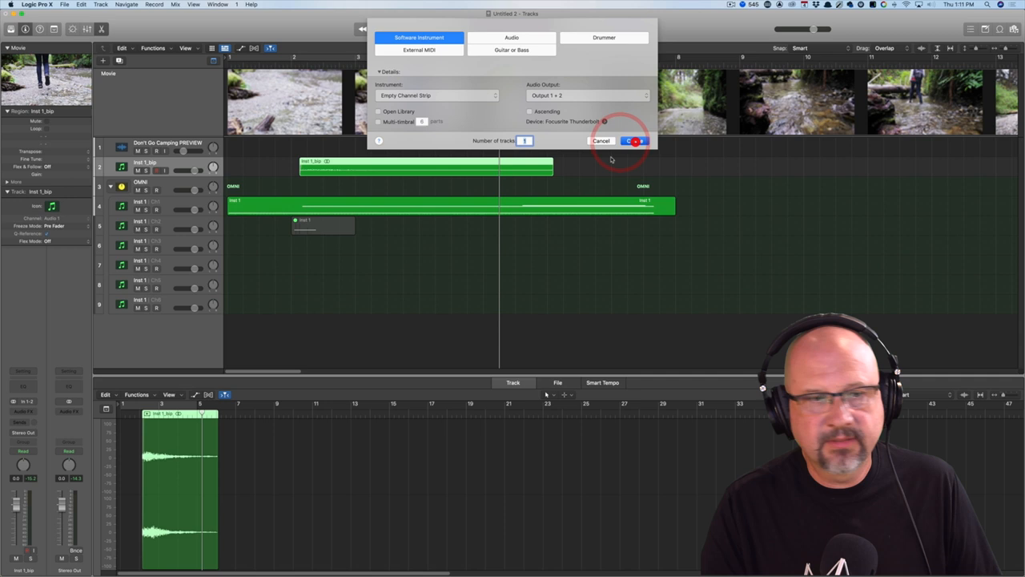
{"action": "left_click", "coordinate": [634, 141]}
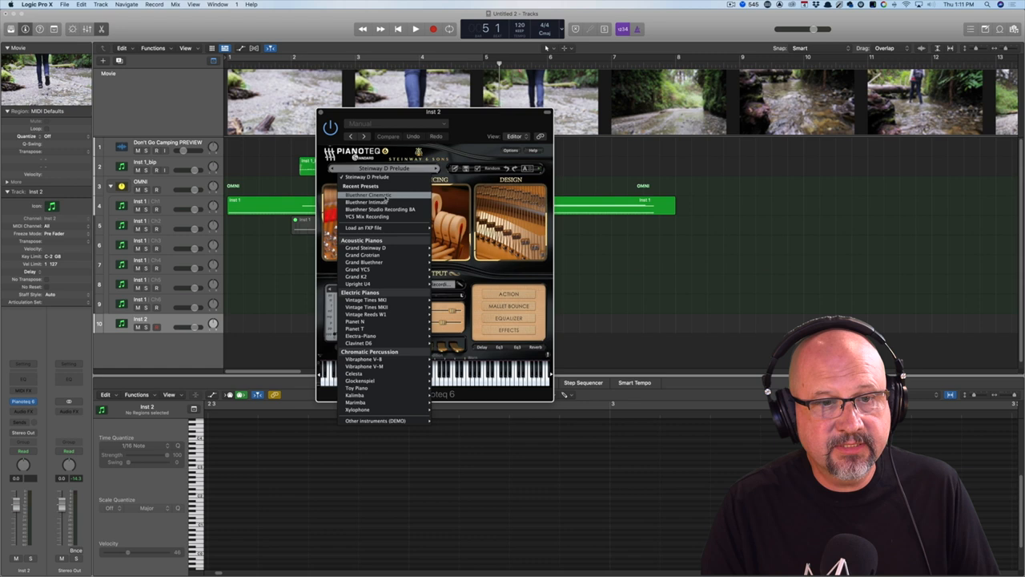
Load the Bluethner Cinematic piano preset and add a Raum reverb preset to it
{"action": "left_click", "coordinate": [368, 202]}
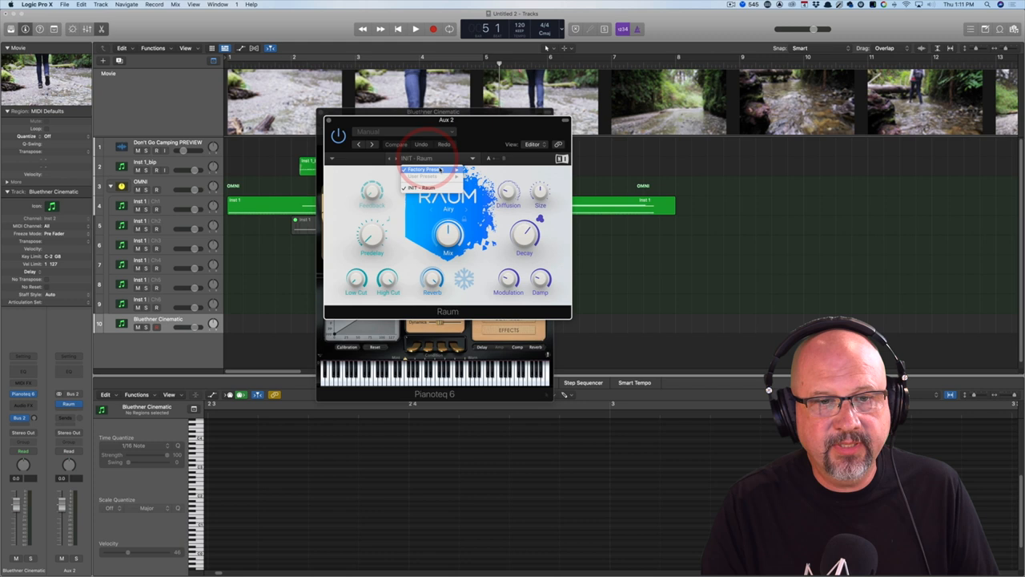
{"action": "left_click", "coordinate": [423, 170]}
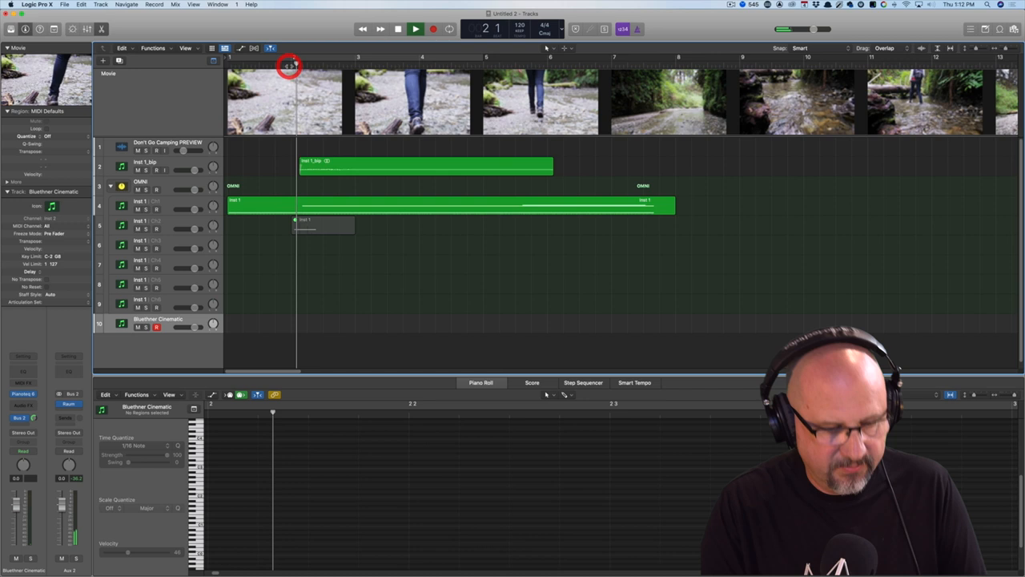
Position the playhead and record a long piano region on the Bluethner Cinematic track
{"action": "left_click", "coordinate": [432, 29]}
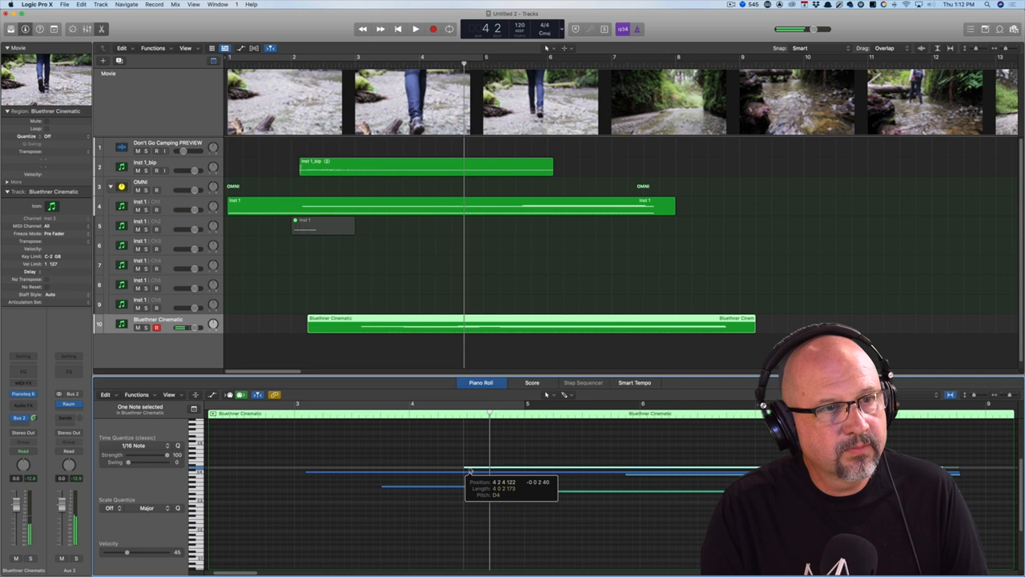
Drag several recorded piano notes in the Piano Roll onto the hiker's footsteps
{"action": "left_click", "coordinate": [415, 29]}
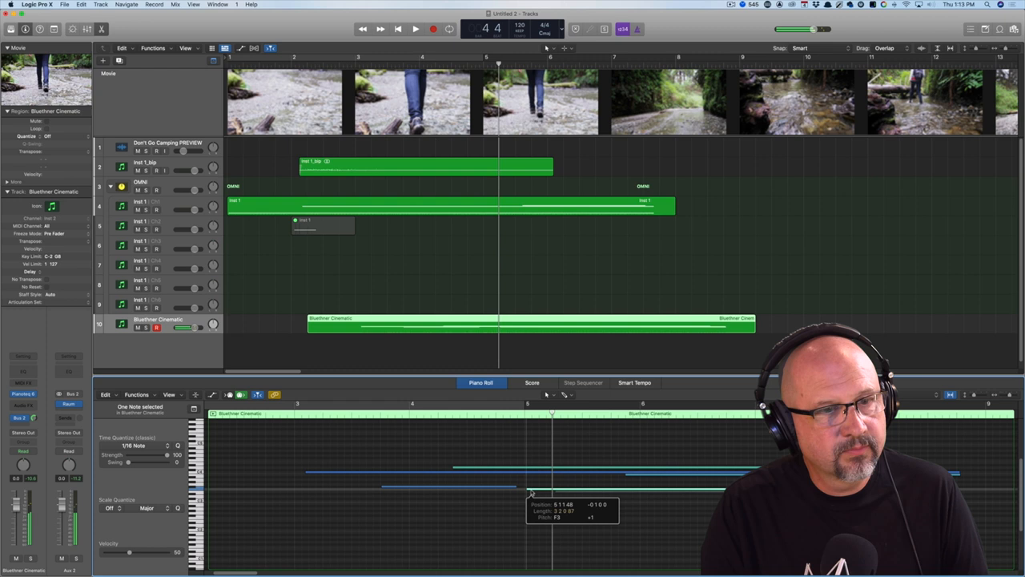
{"action": "left_click", "coordinate": [415, 29]}
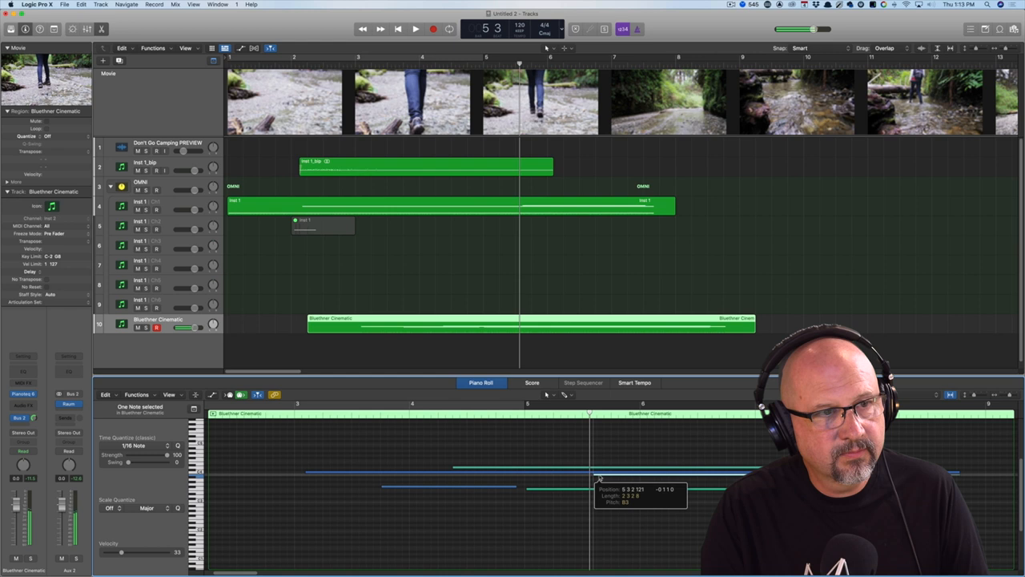
{"action": "left_click", "coordinate": [415, 29]}
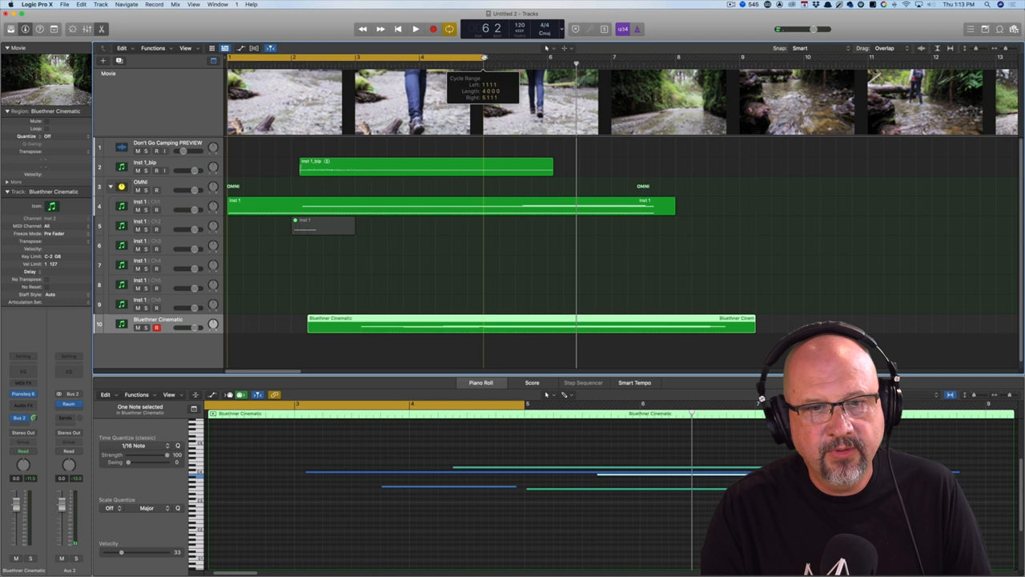
Set a cycle range over the piano part and switch the LCD to Beats & Time
{"action": "left_click", "coordinate": [561, 29]}
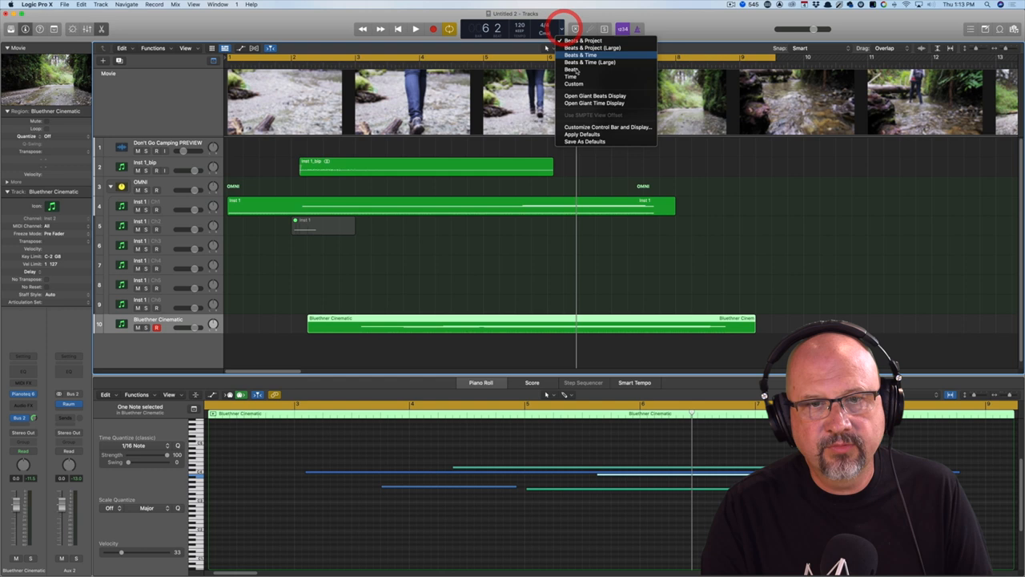
{"action": "left_click", "coordinate": [570, 69]}
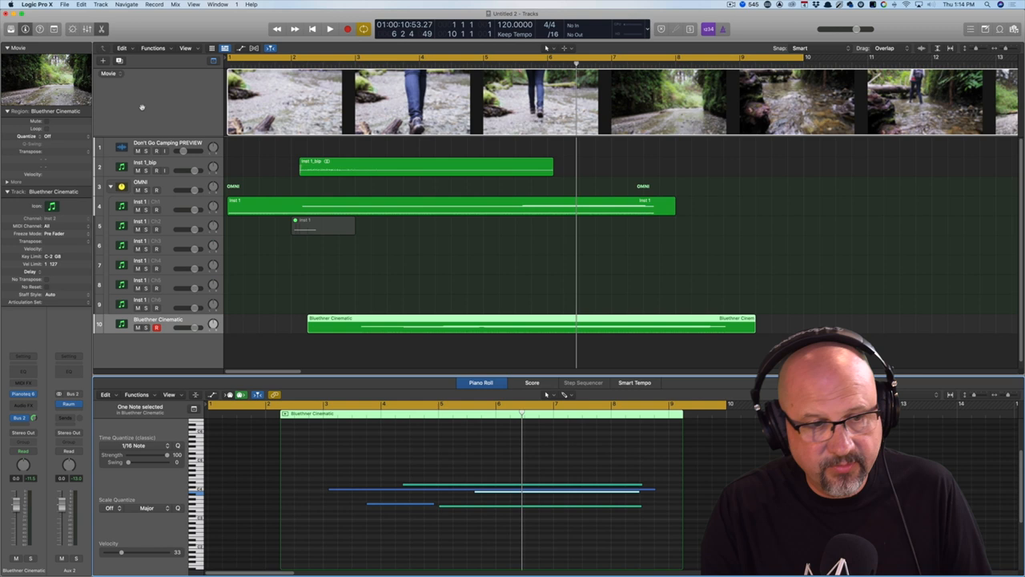
Run Export Audio to Movie, confirming the tracks, and let the project bounce
{"action": "left_click", "coordinate": [64, 4]}
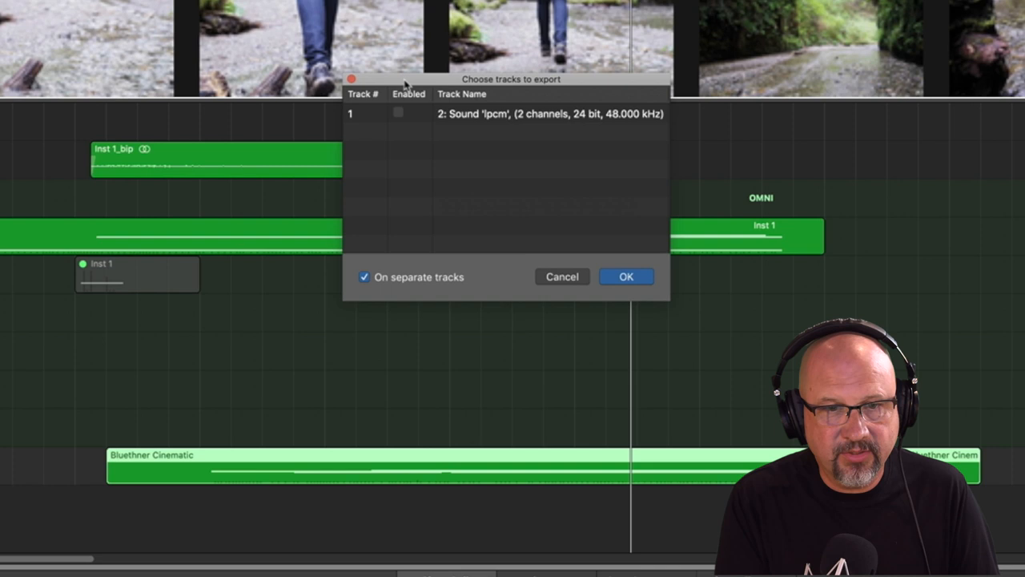
{"action": "left_click", "coordinate": [627, 276]}
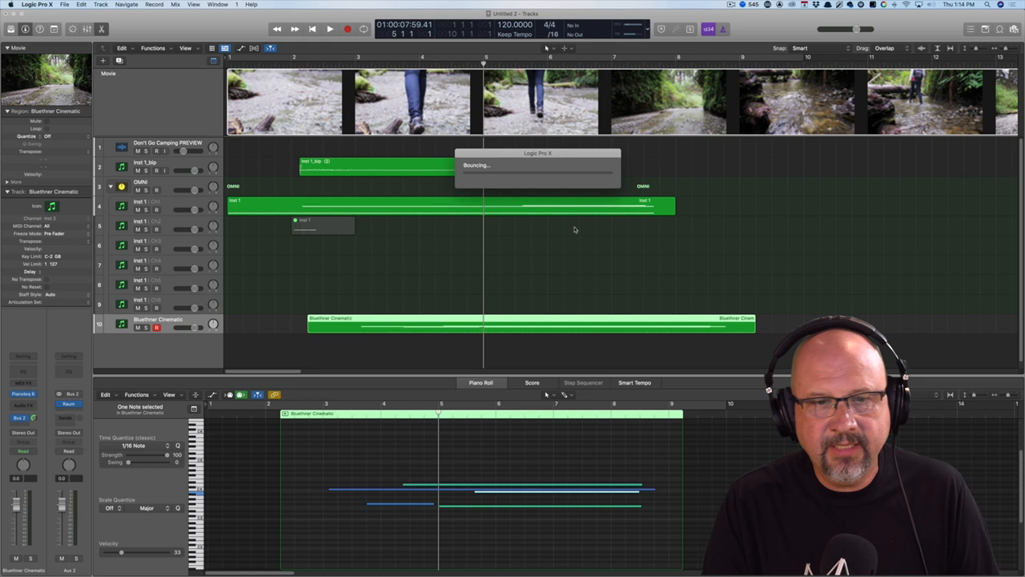